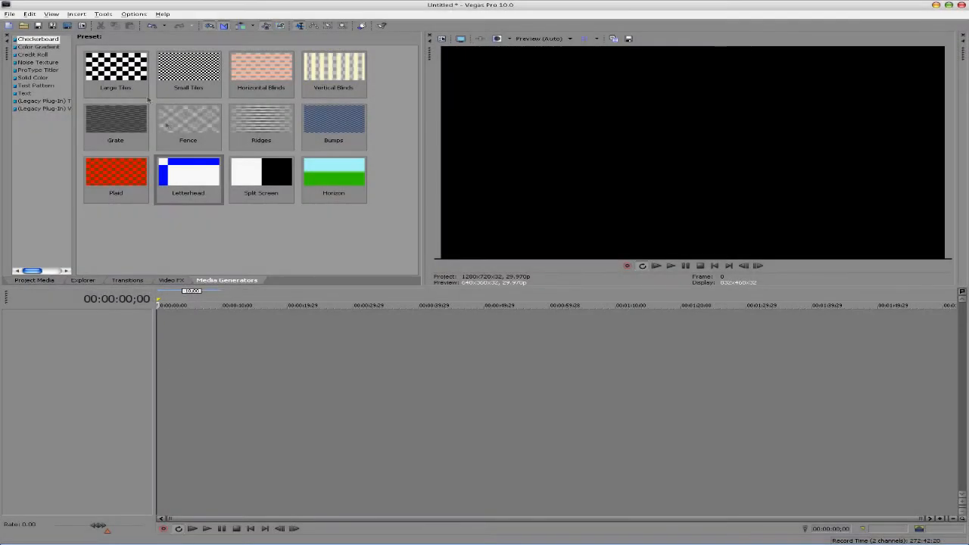
mouse_move(258, 473)
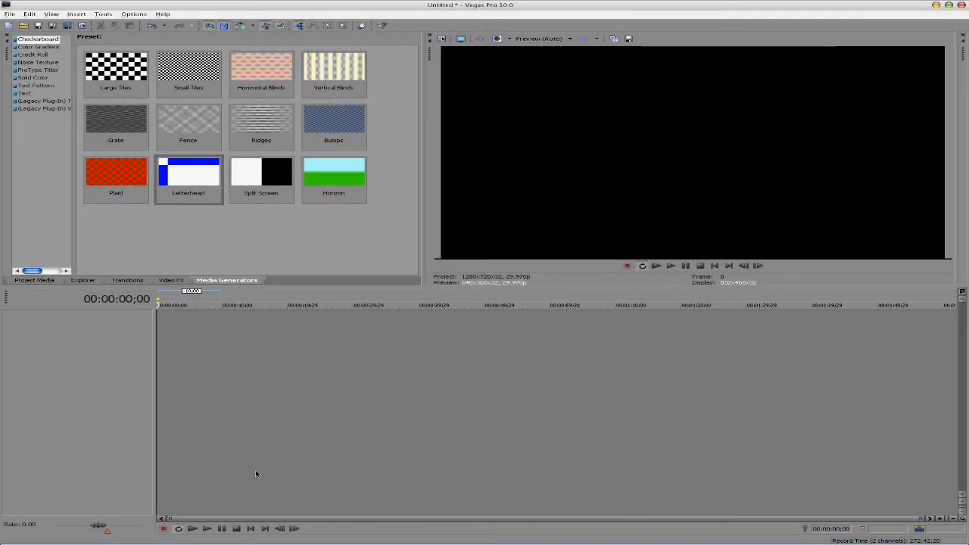
mouse_move(263, 381)
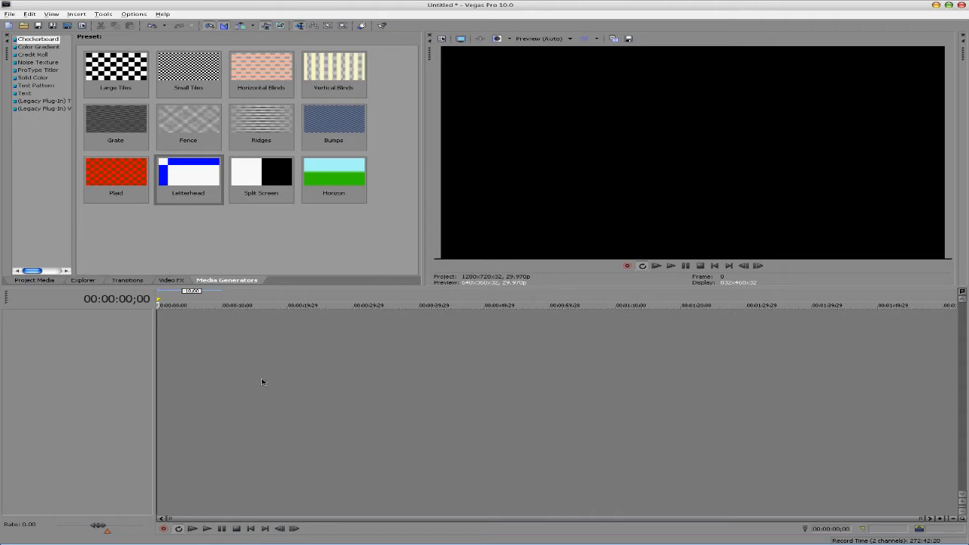
mouse_move(307, 316)
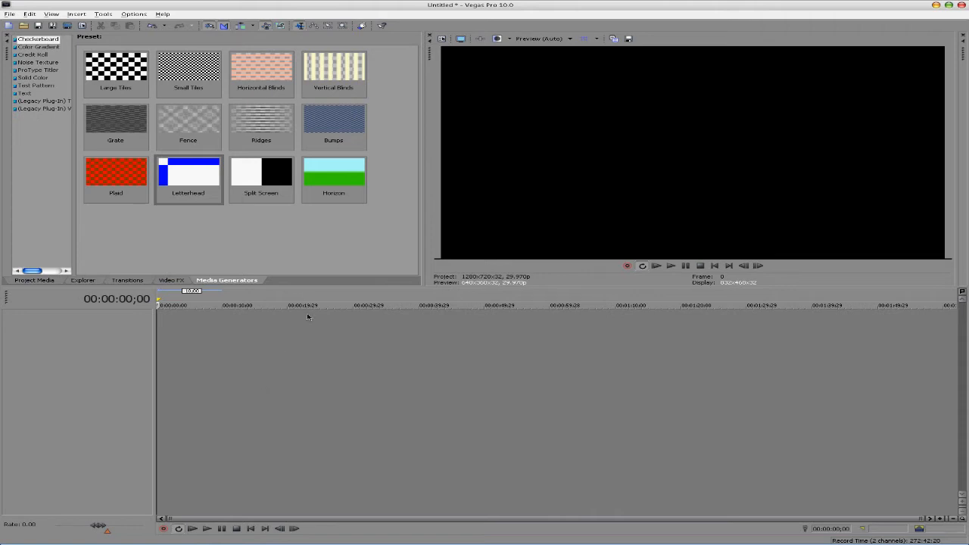
mouse_move(311, 330)
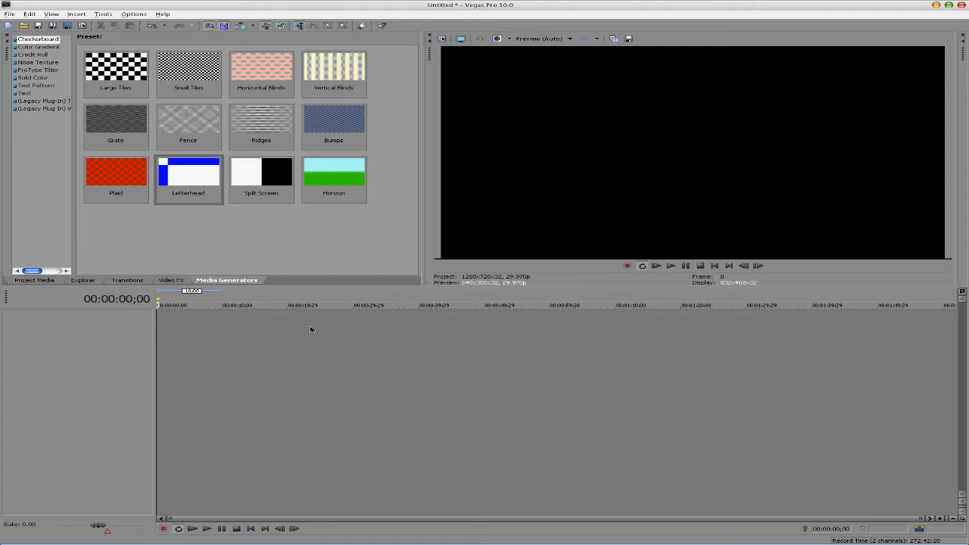
mouse_move(340, 327)
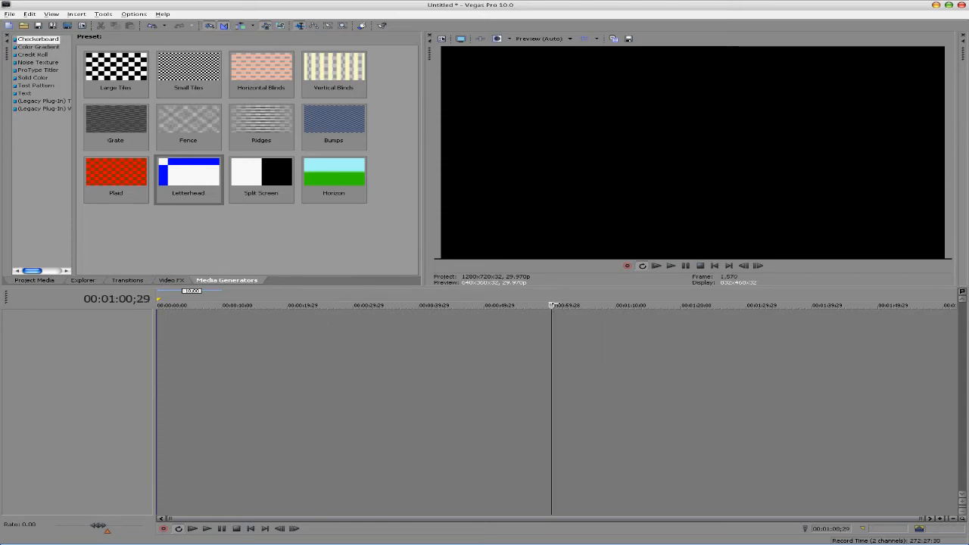
- Reach Options > Customize Keyboard and focus the 'Show commands containing' filter field
click(200, 305)
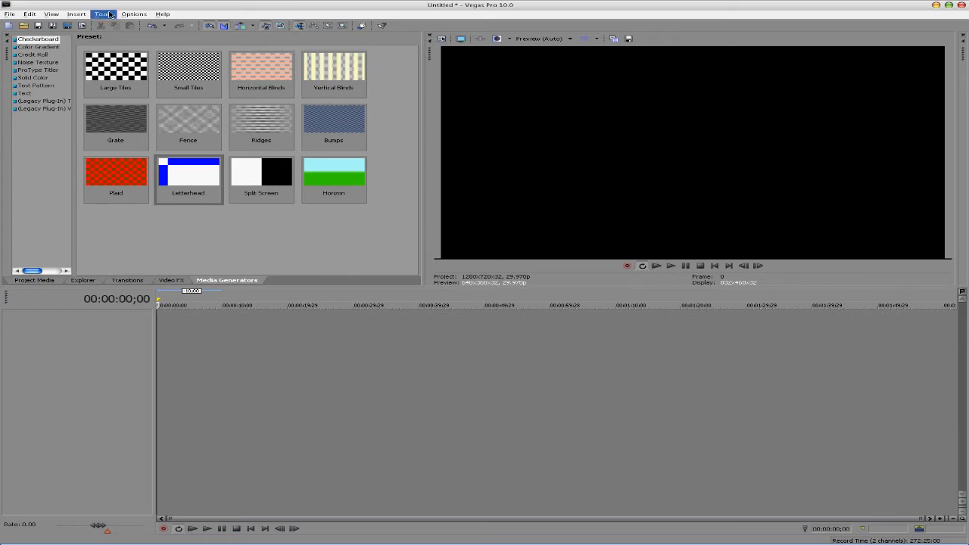
click(134, 14)
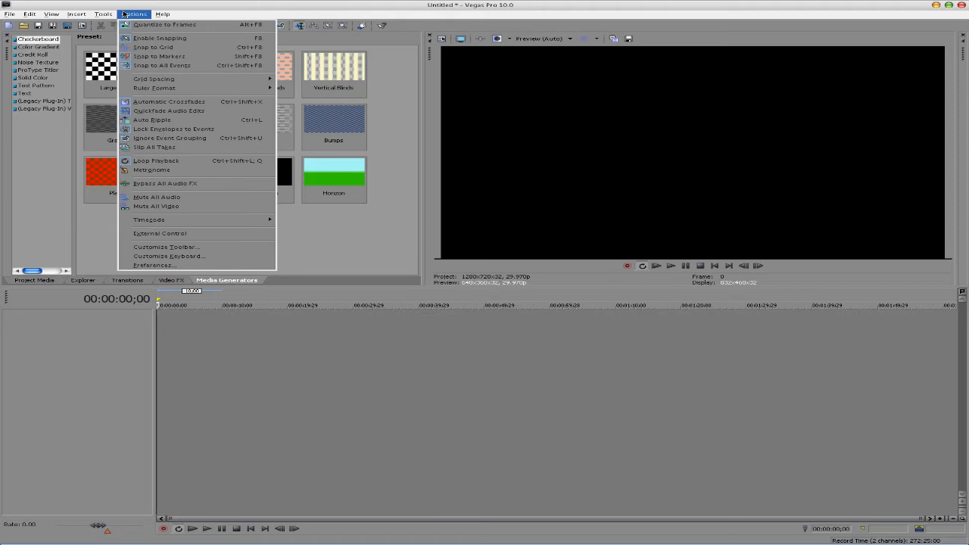
mouse_move(170, 256)
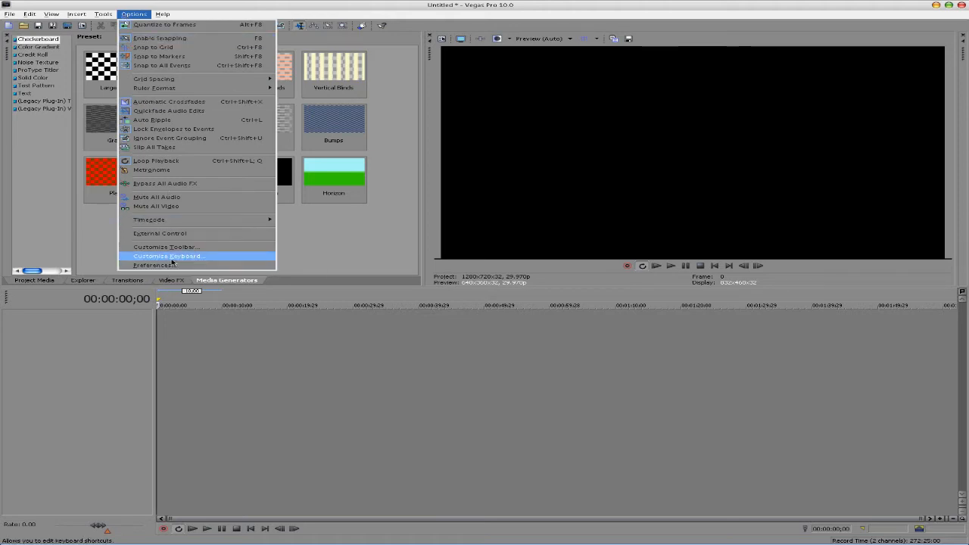
click(168, 256)
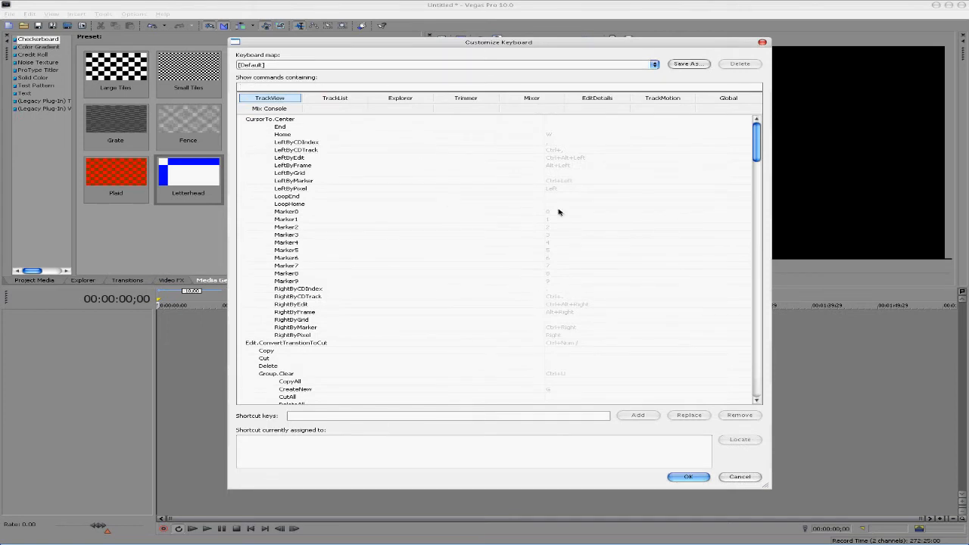
mouse_move(327, 118)
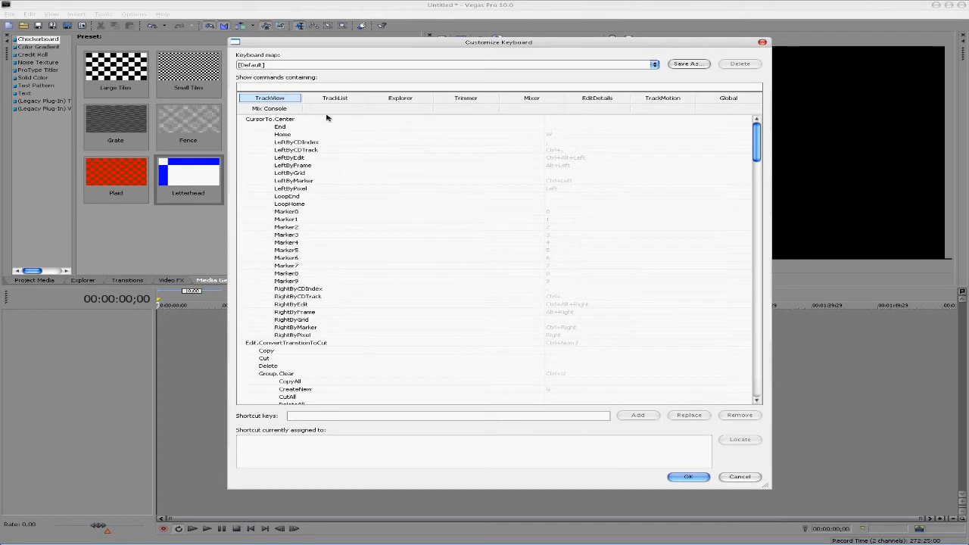
click(447, 86)
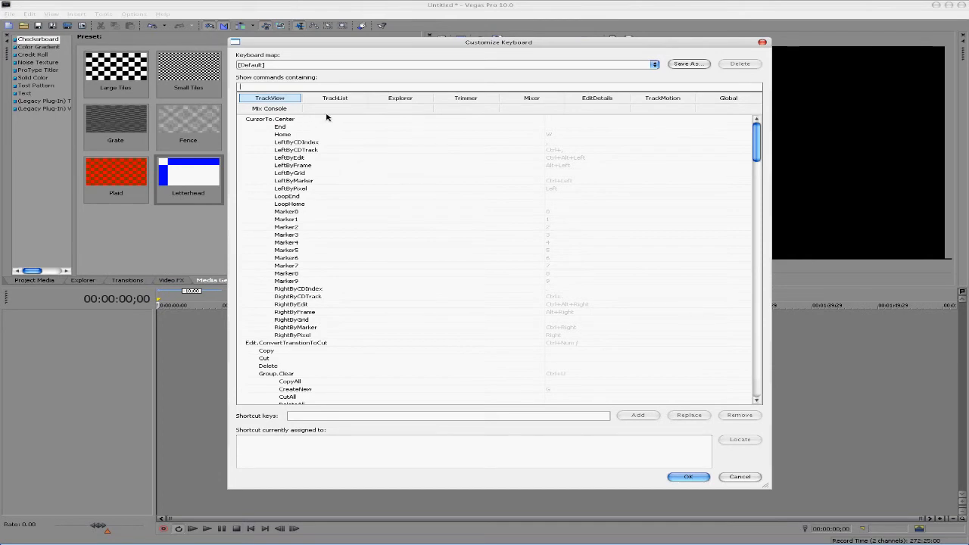
- Filter commands by 'text' in the Global context and select Insert.TextMedia for the Alt+T shortcut
text(text)
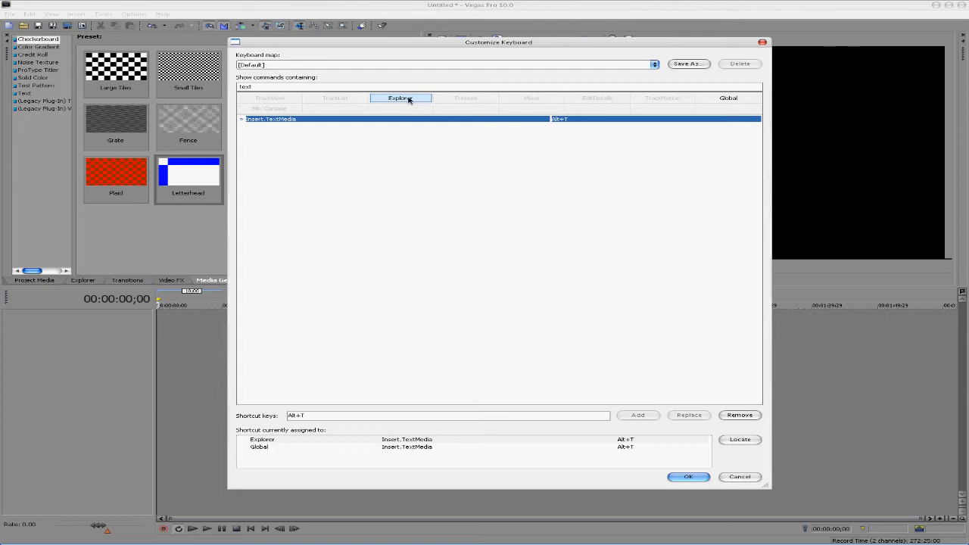
click(727, 97)
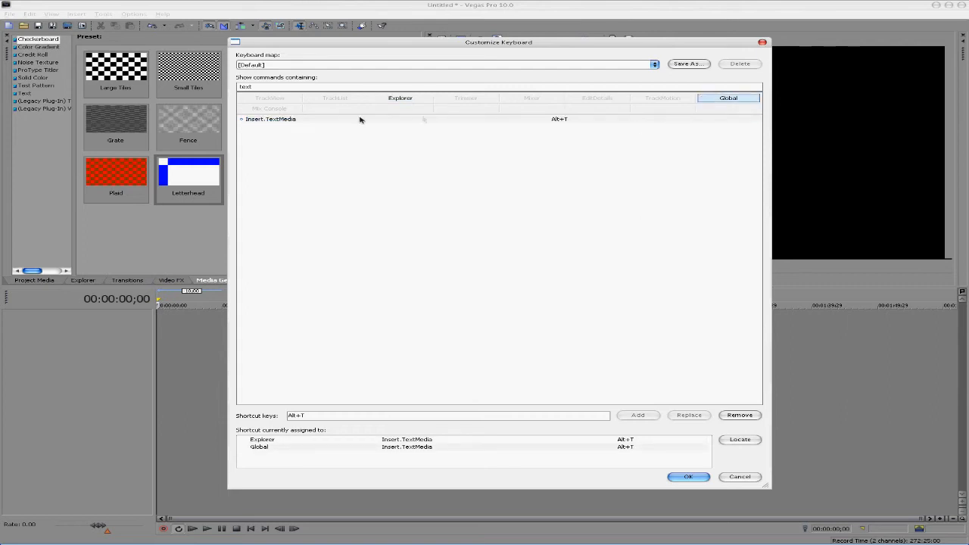
mouse_move(277, 125)
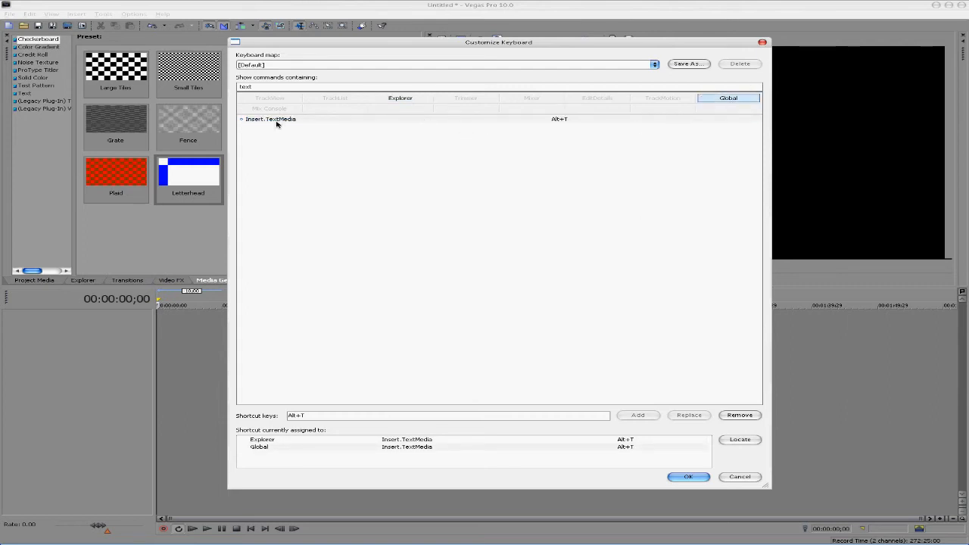
click(270, 118)
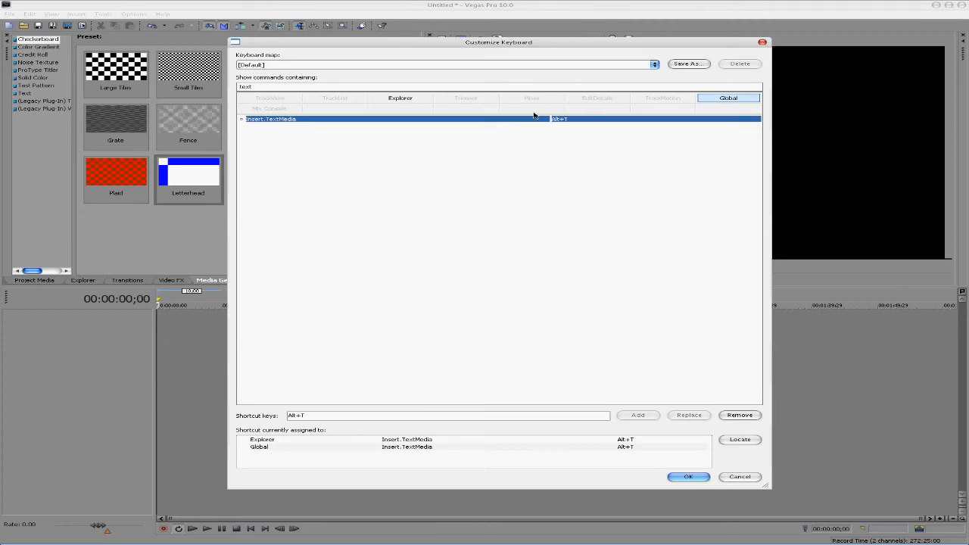
mouse_move(498, 136)
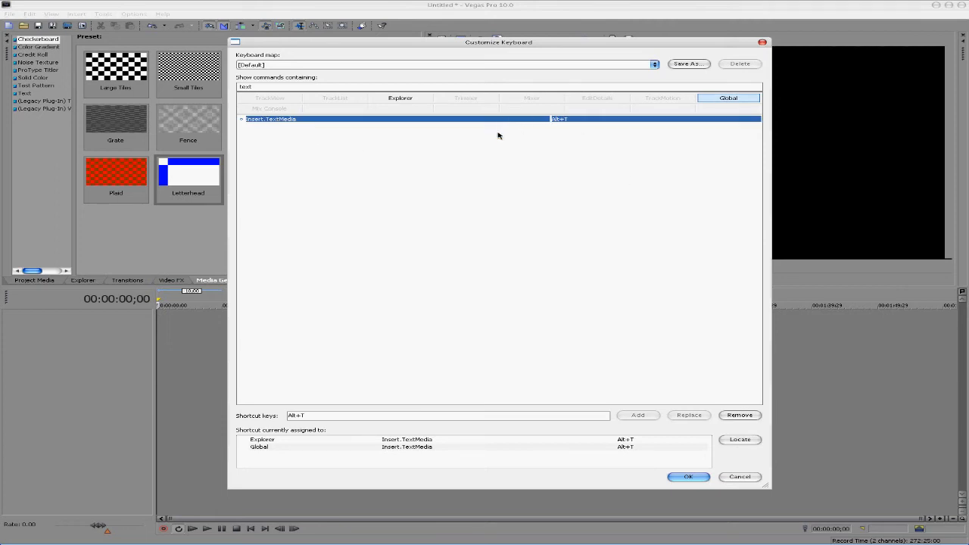
mouse_move(564, 134)
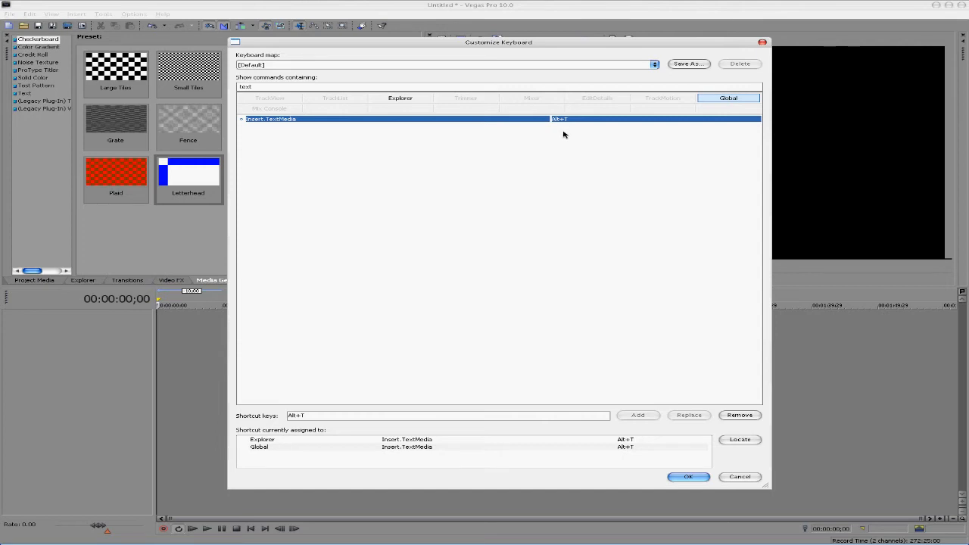
mouse_move(561, 136)
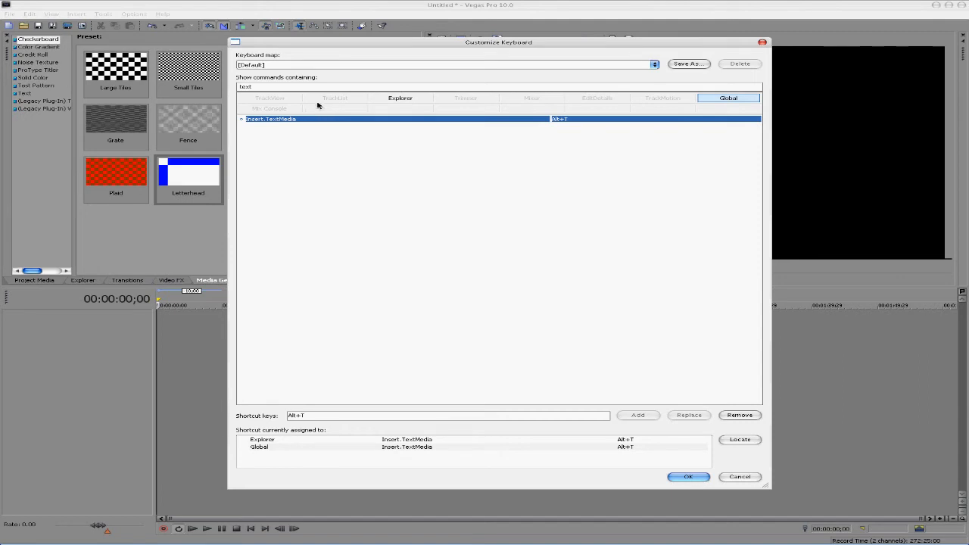
mouse_move(557, 133)
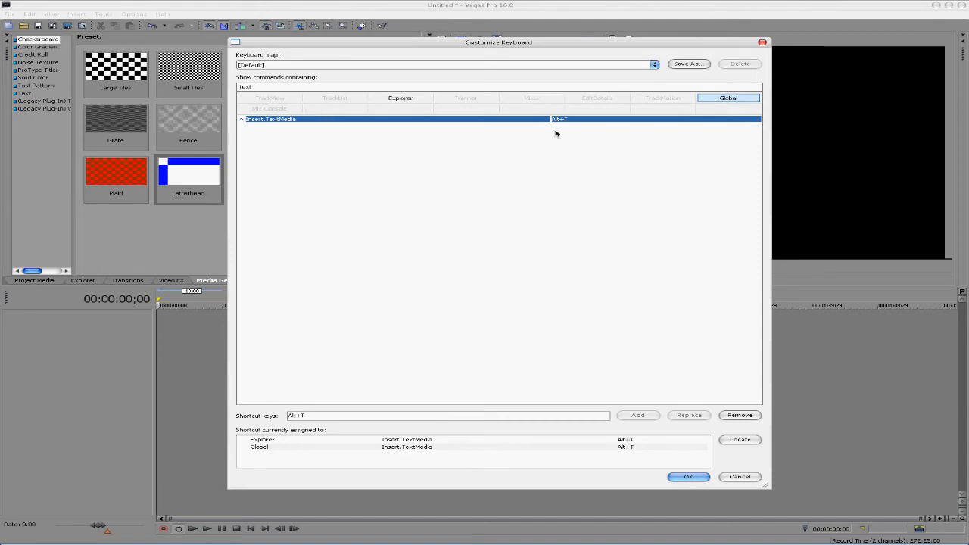
mouse_move(412, 239)
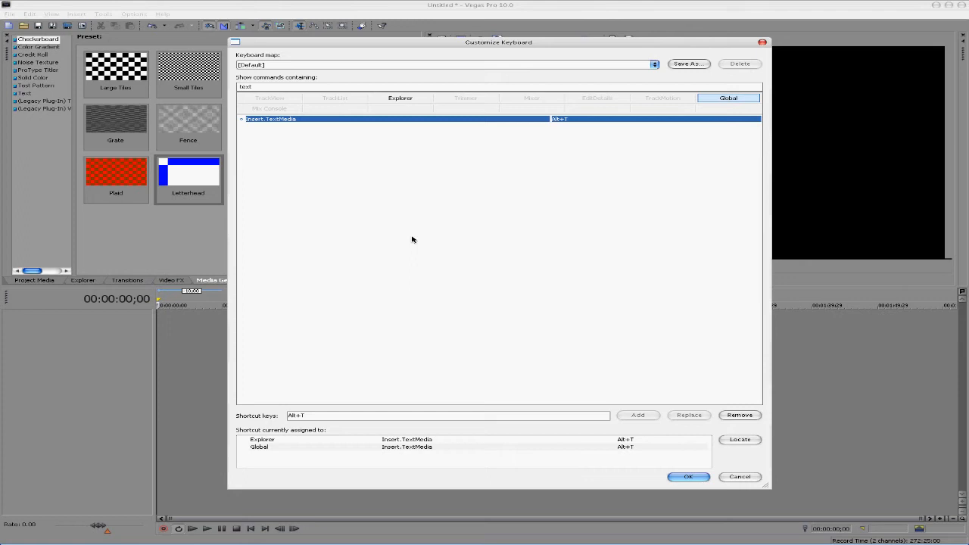
mouse_move(446, 124)
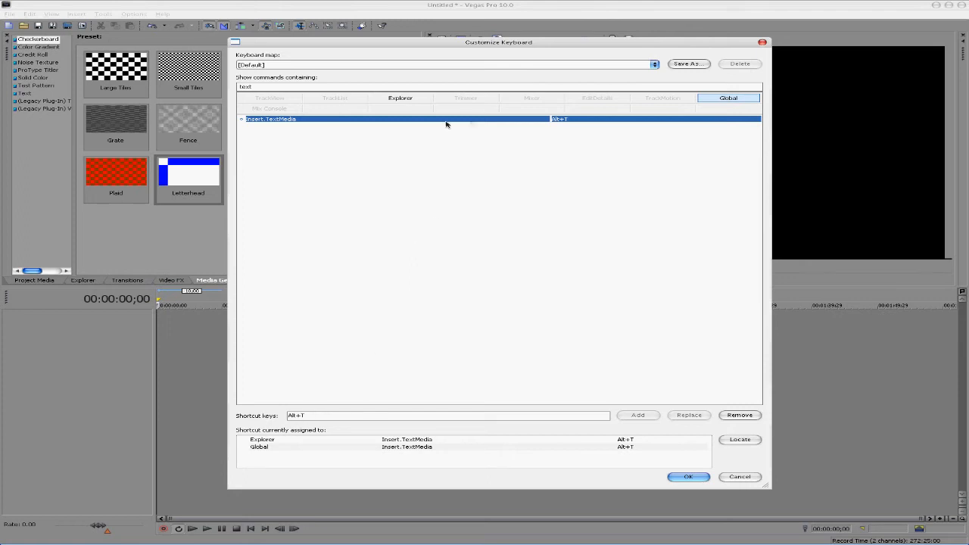
mouse_move(242, 421)
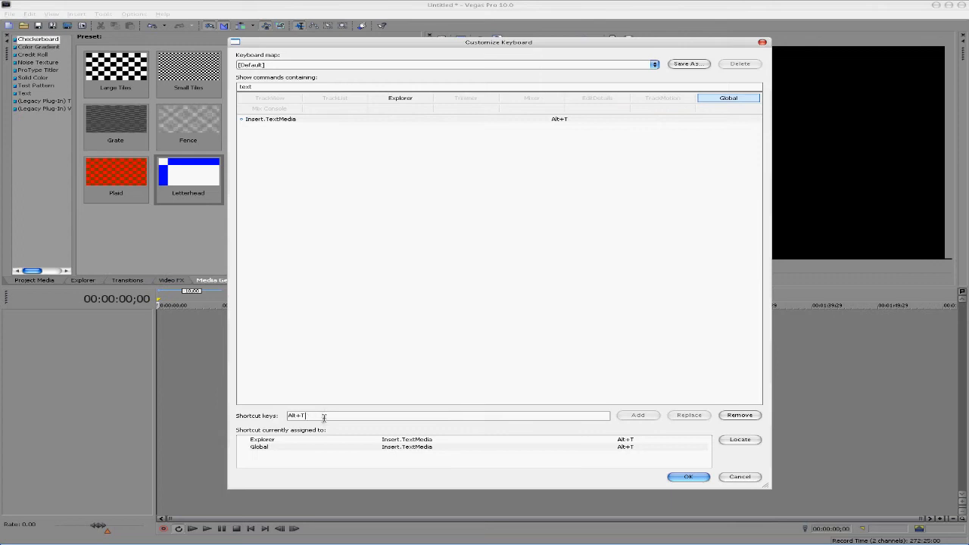
mouse_move(325, 409)
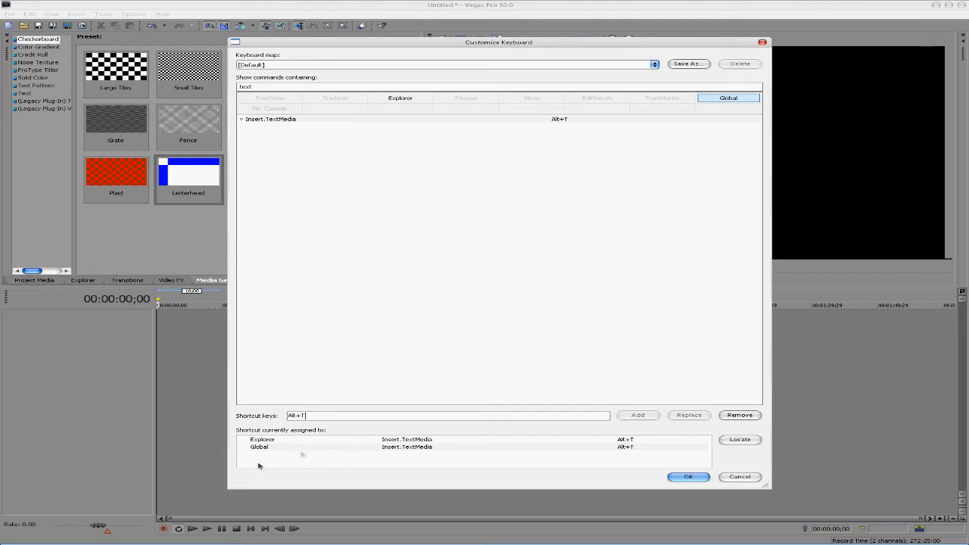
mouse_move(276, 424)
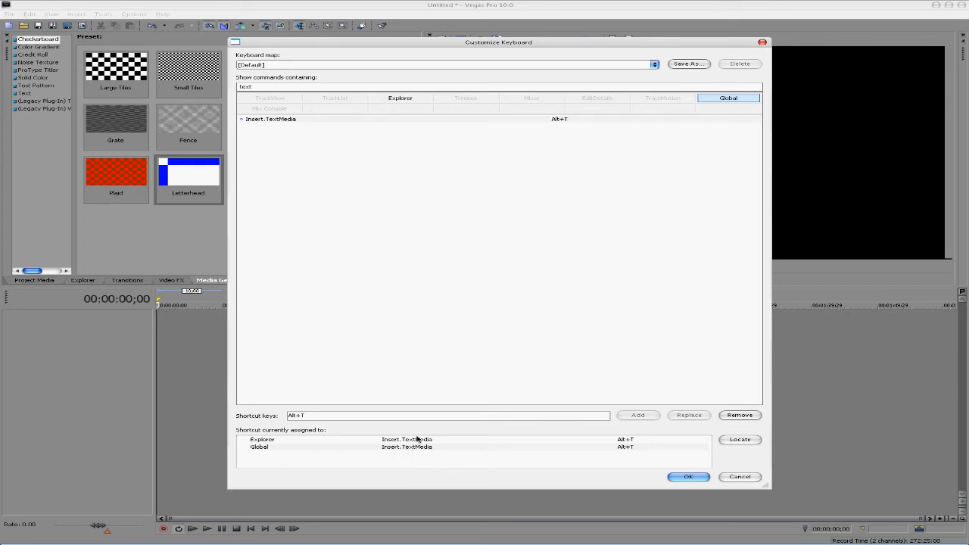
mouse_move(466, 385)
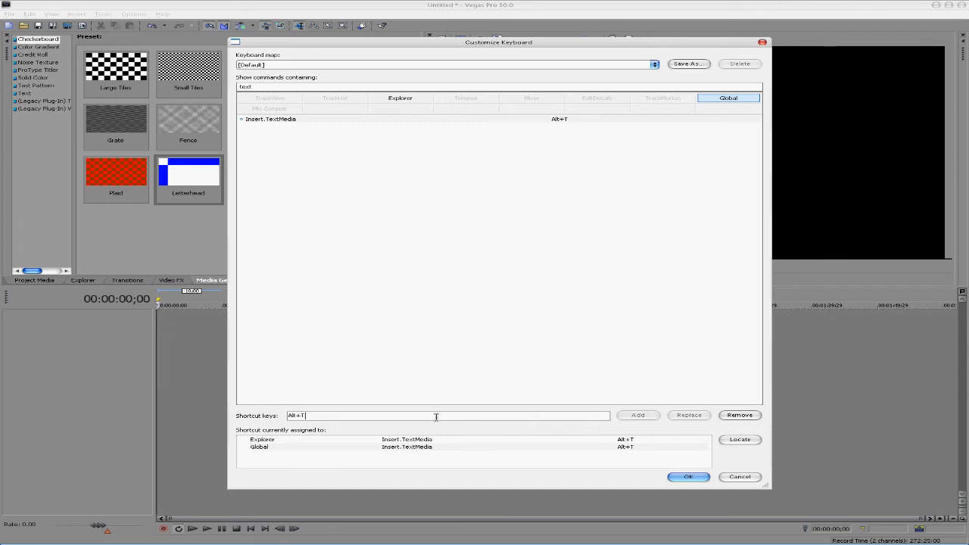
mouse_move(261, 197)
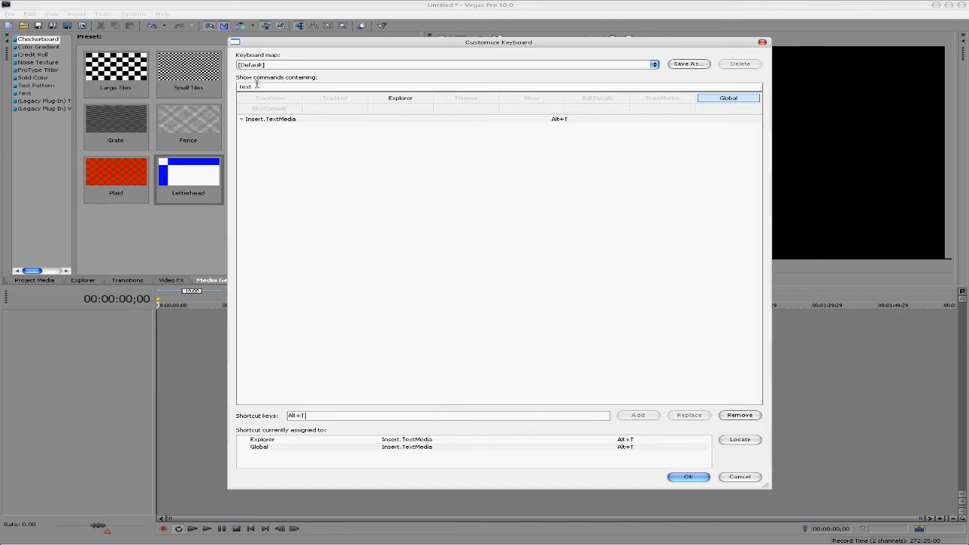
mouse_move(432, 422)
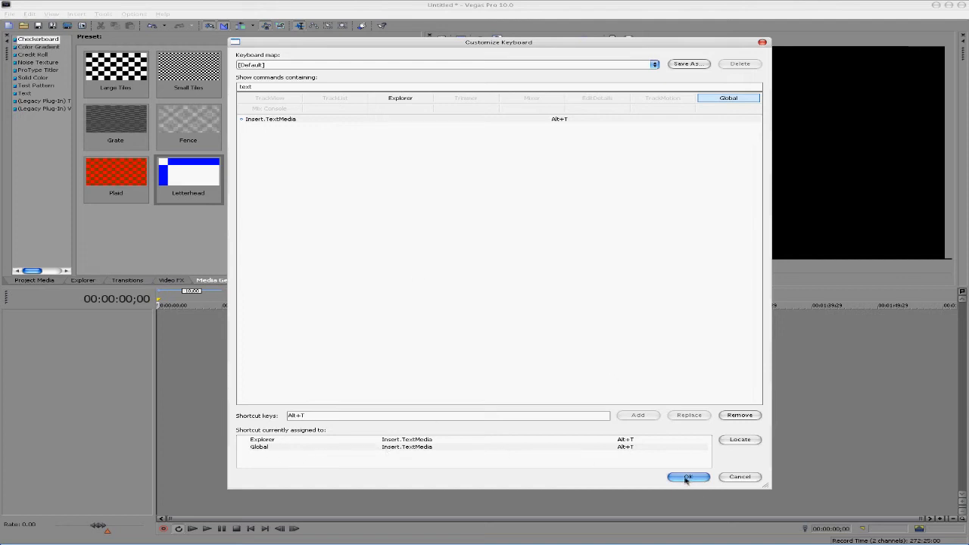
- Confirm the Alt+T assignment with OK and bring up the timeline's insert-track options
click(688, 477)
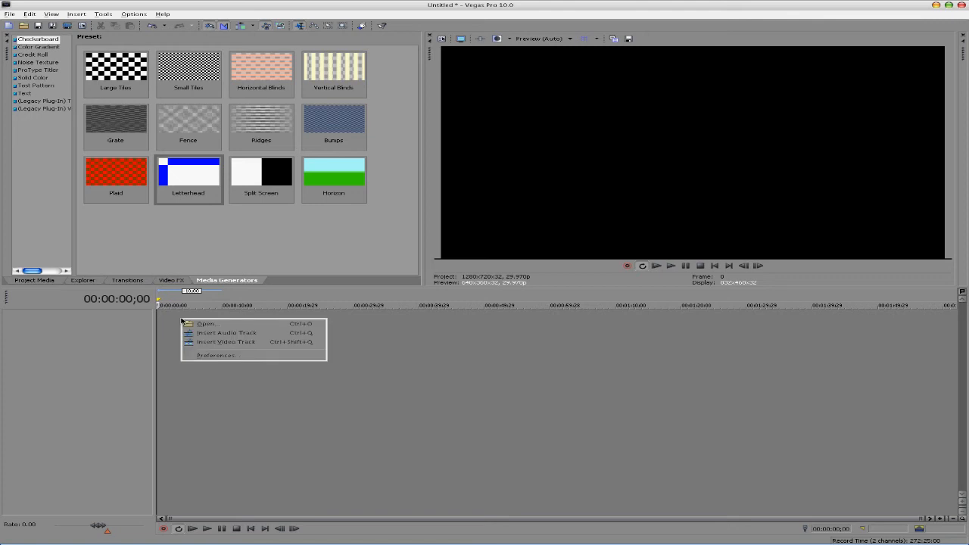
mouse_move(227, 333)
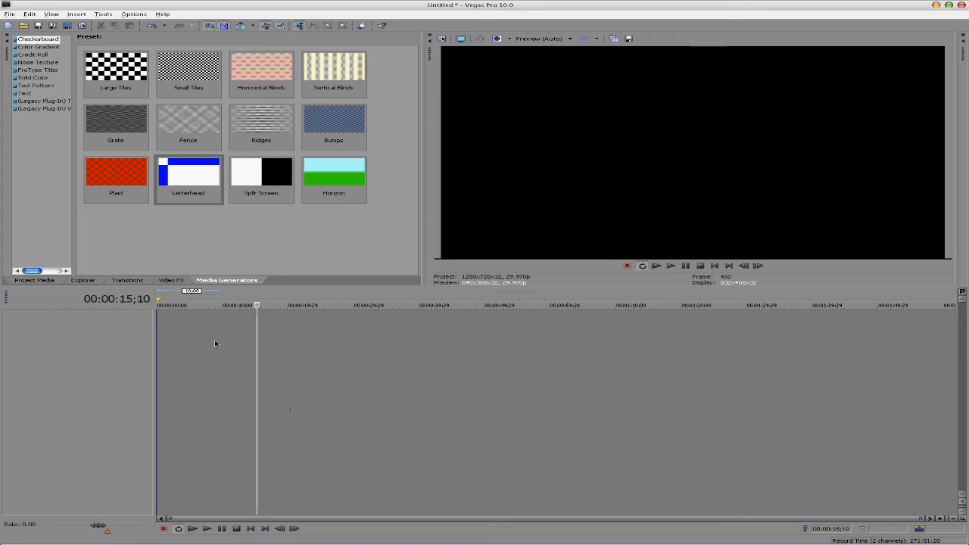
right_click(215, 345)
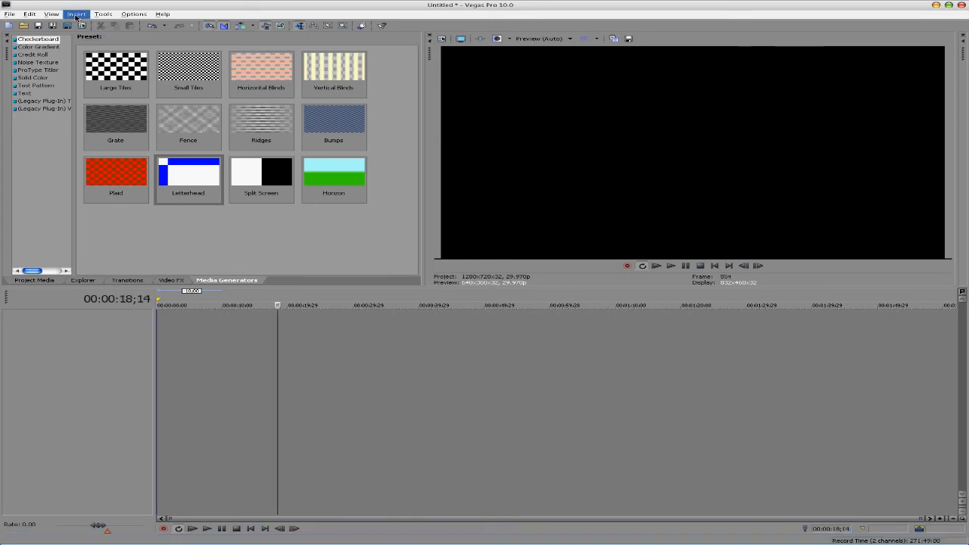
click(75, 14)
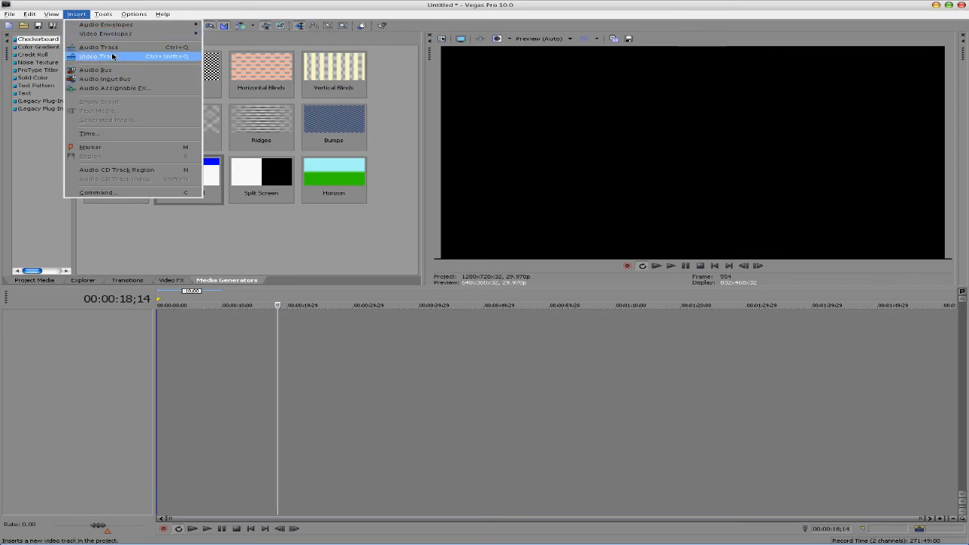
mouse_move(97, 47)
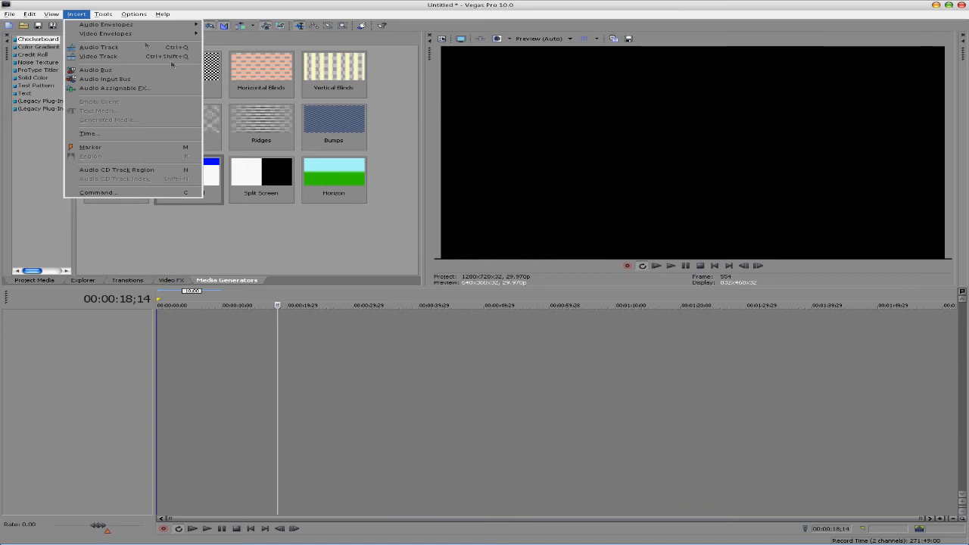
mouse_move(233, 397)
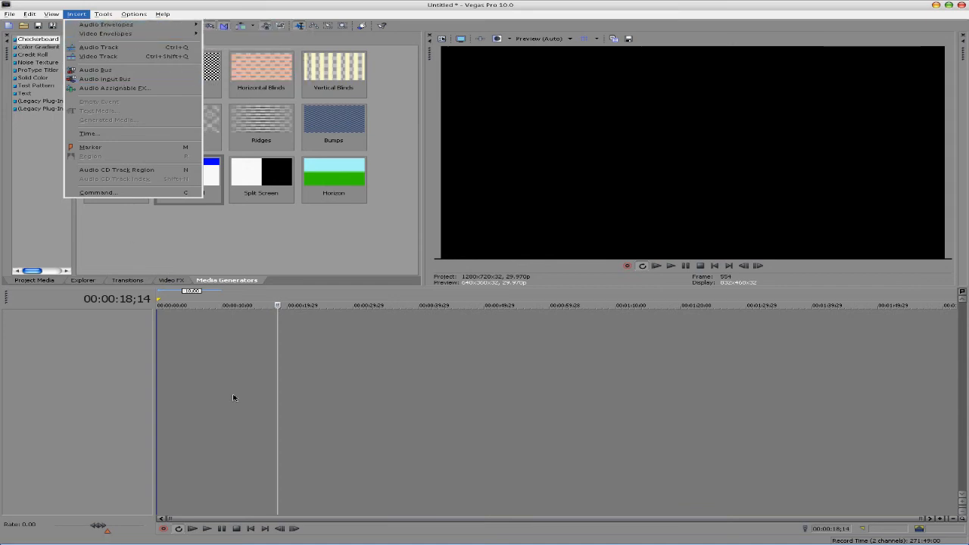
right_click(406, 378)
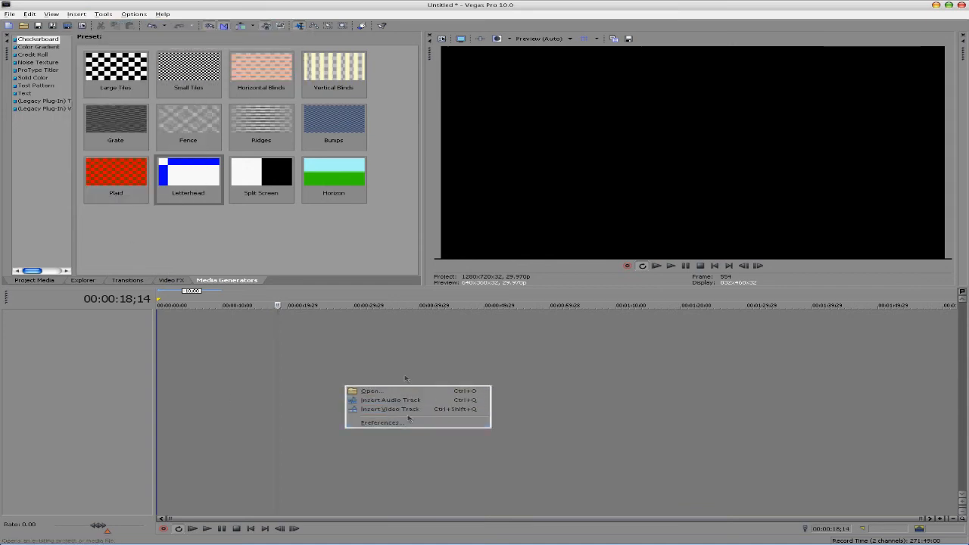
mouse_move(391, 400)
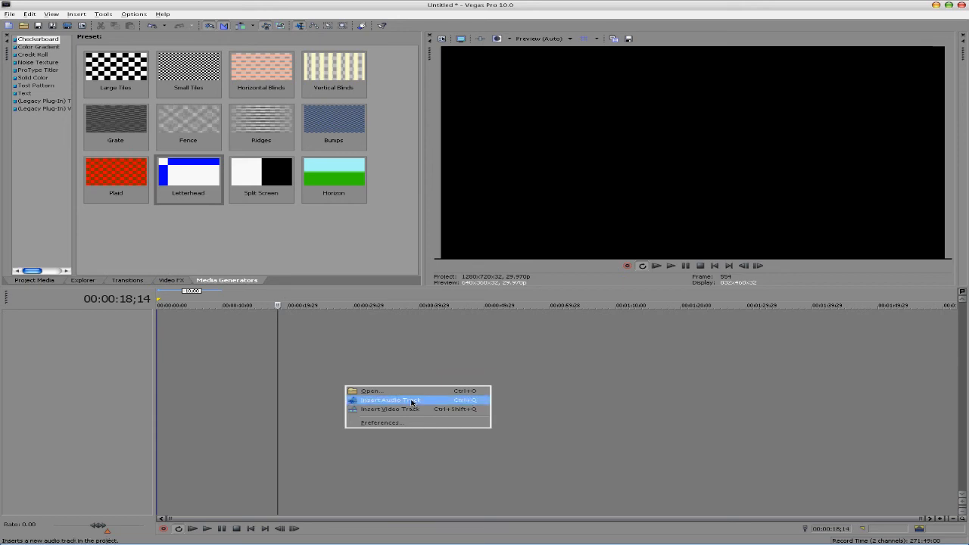
mouse_move(403, 399)
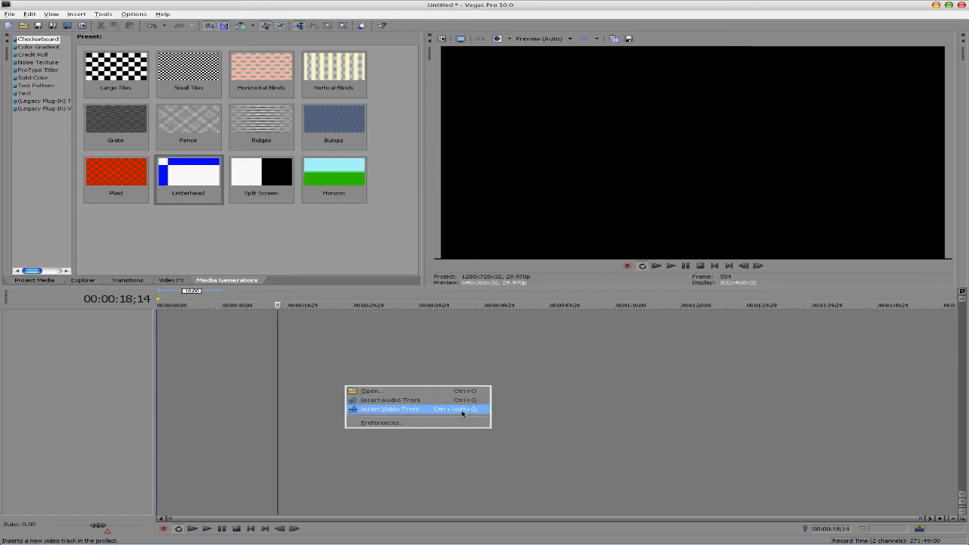
mouse_move(400, 400)
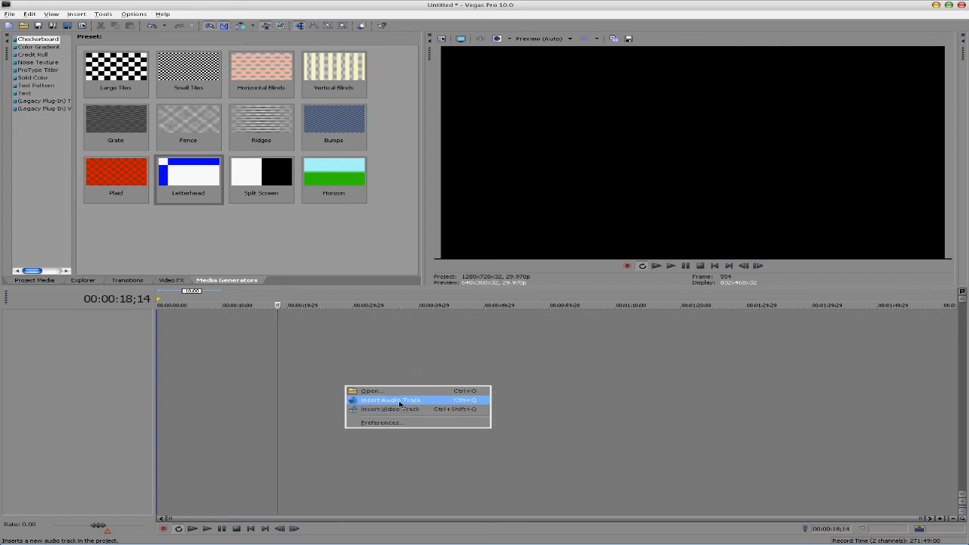
mouse_move(331, 415)
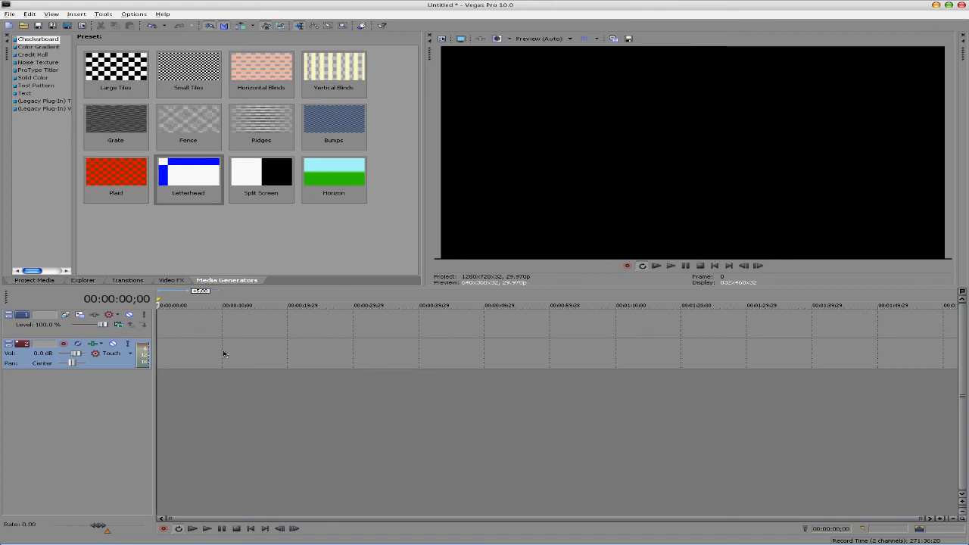
mouse_move(257, 321)
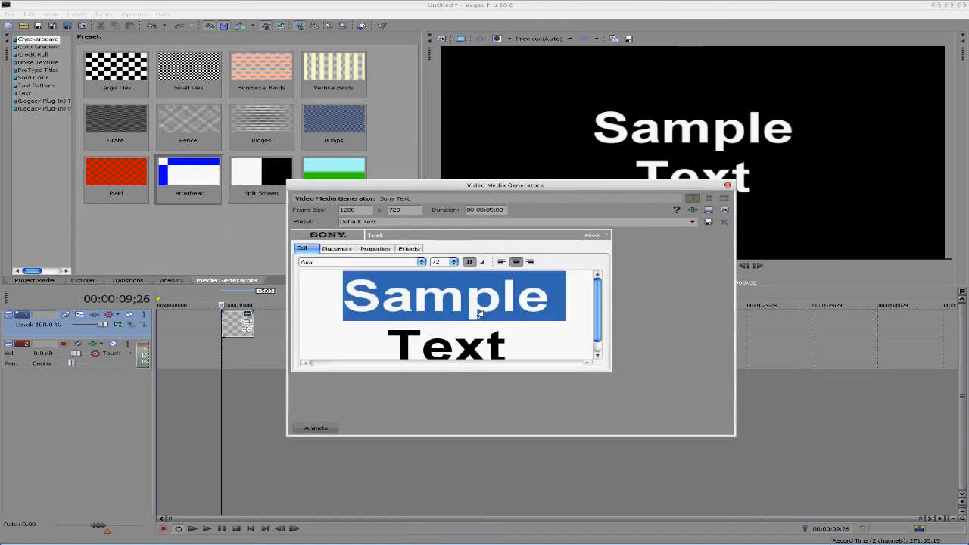
- Replace the generator's sample text with 'dfsdfsdfsdf' and close the Sony Text window
text(dfsdfsdfsdf)
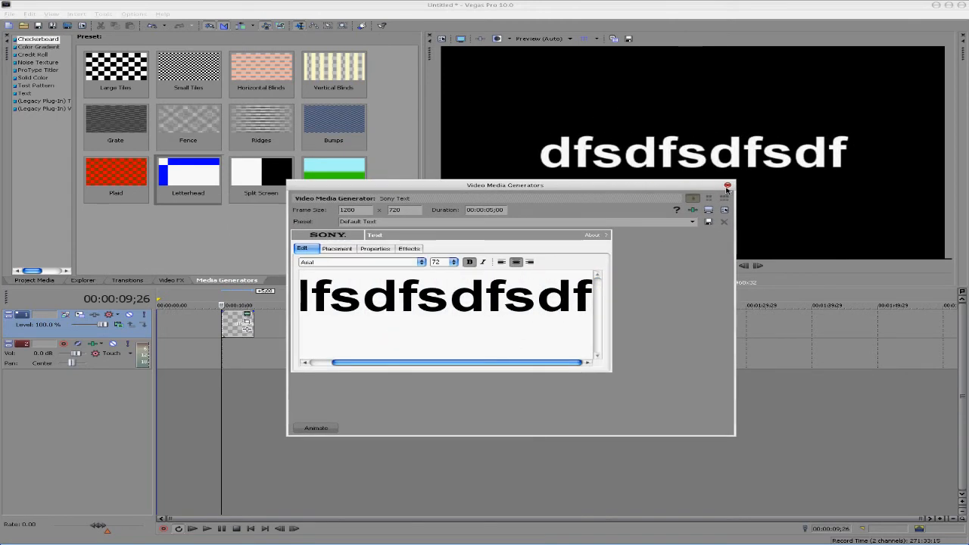
click(726, 185)
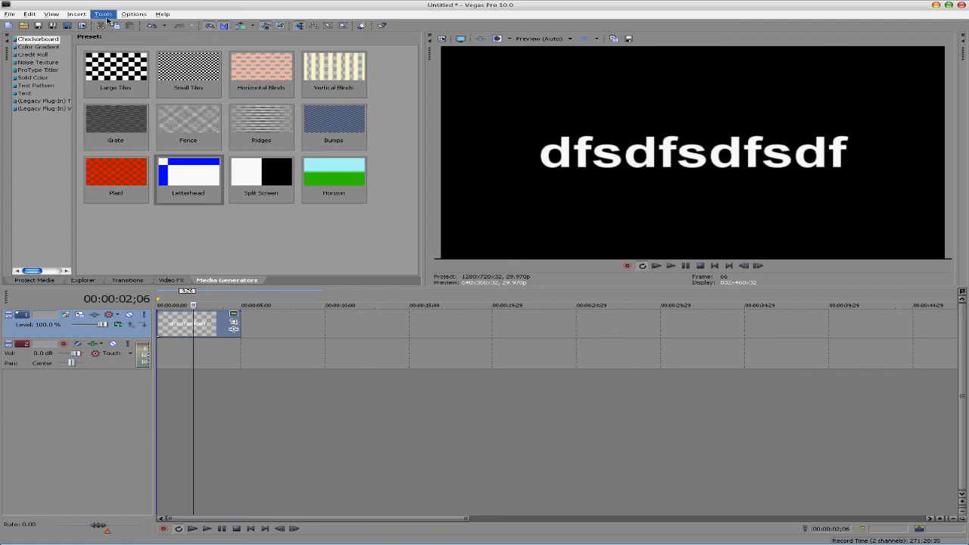
click(133, 13)
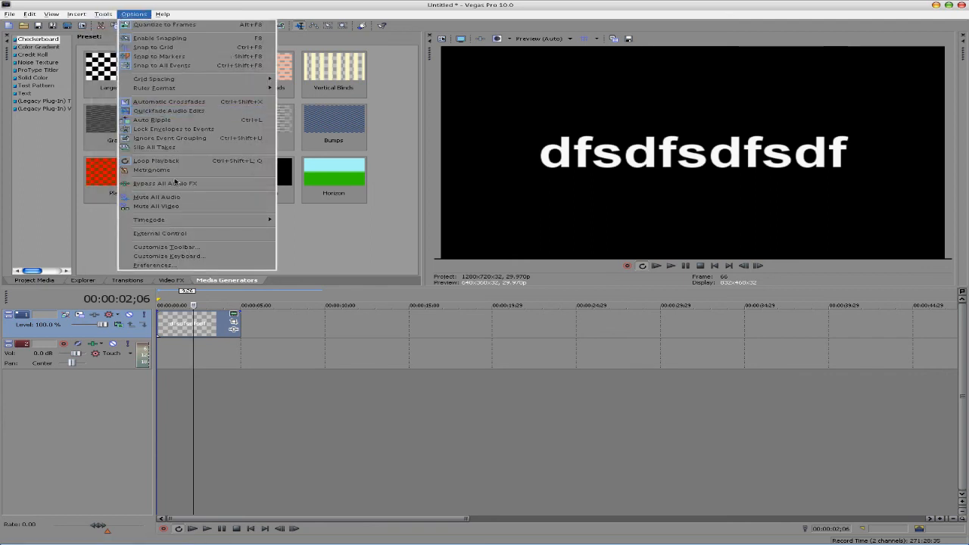
click(169, 256)
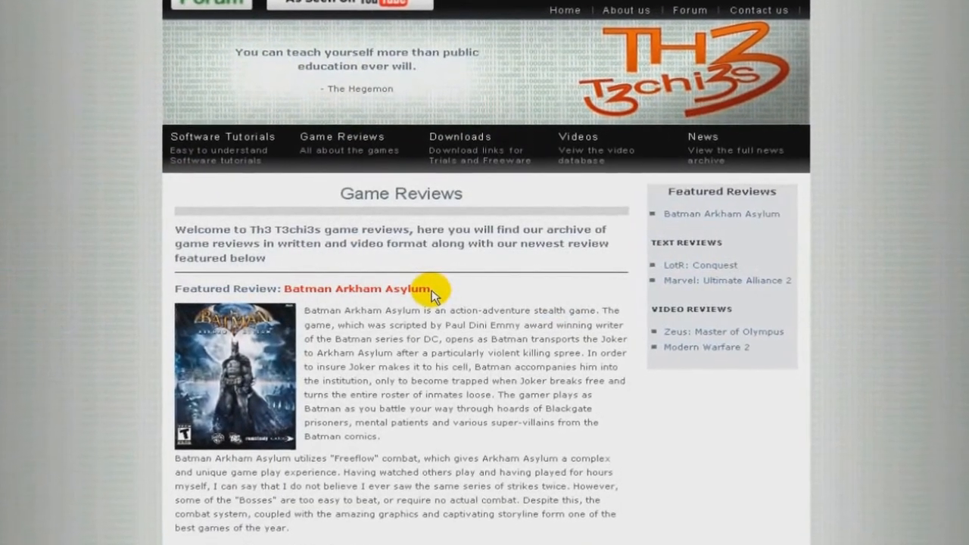
- Go to the Software Tutorials page and scroll down to the Video Editing section
click(206, 127)
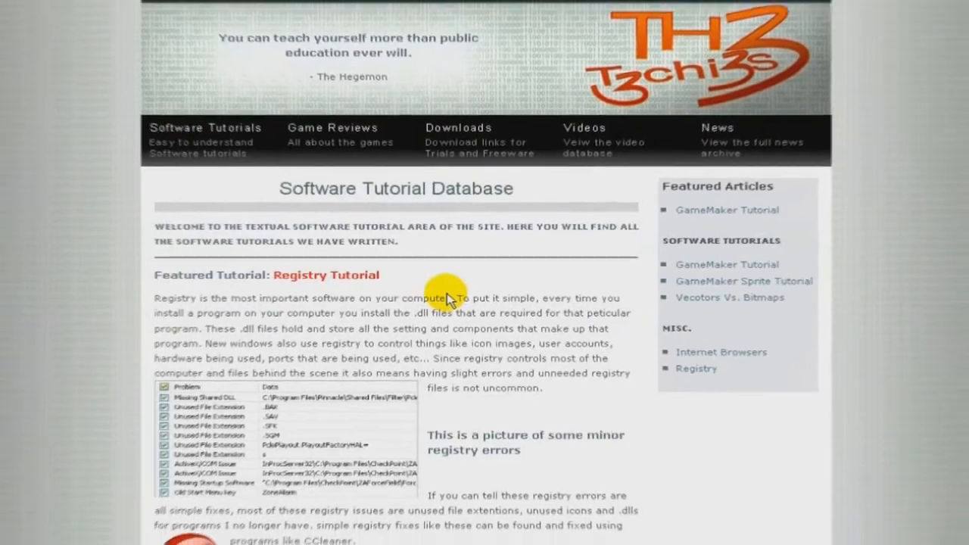
scroll(down, 3)
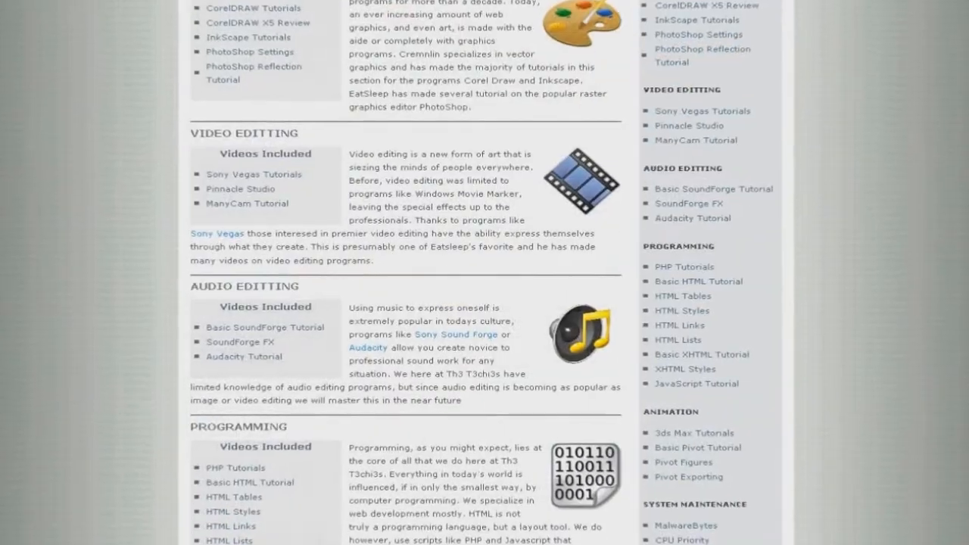
scroll(down, 3)
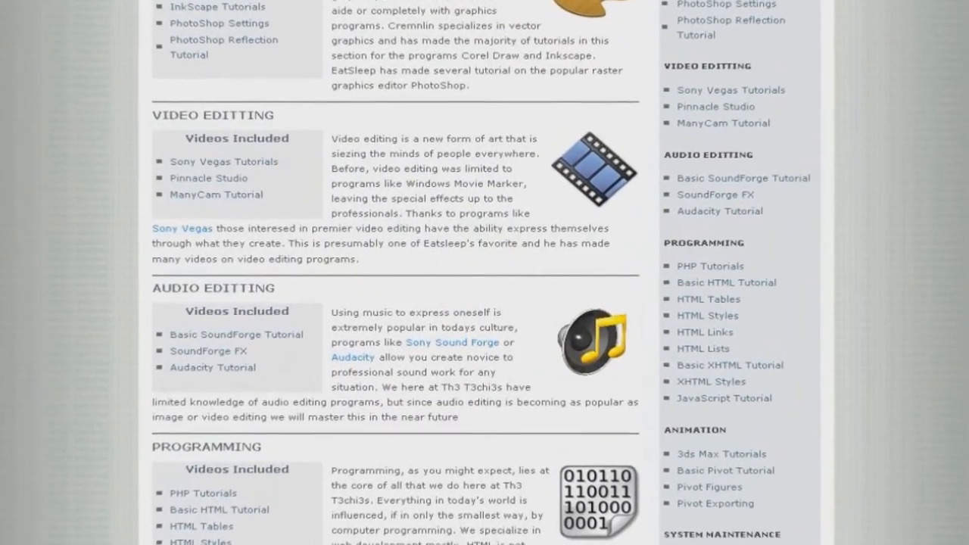